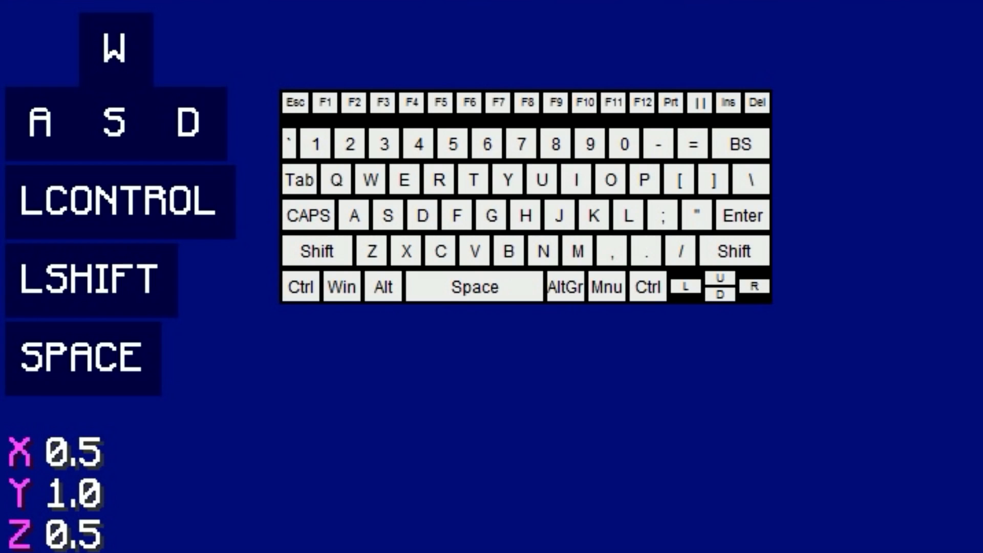
# Sprint-jump across the white blocks toward the single floating block, ending in a fall
pyautogui.press('t')
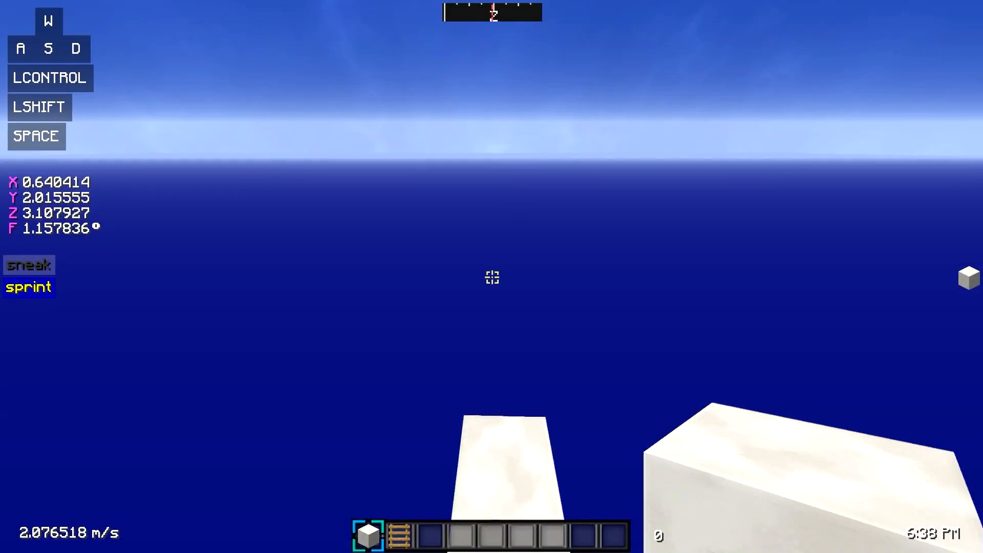
pyautogui.moveTo(491, 277)
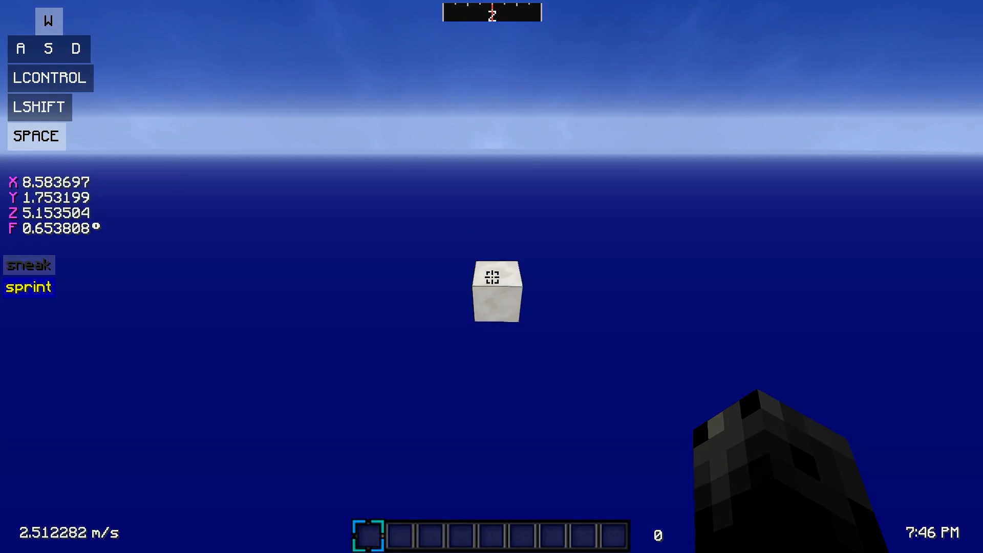
pyautogui.moveTo(492, 276)
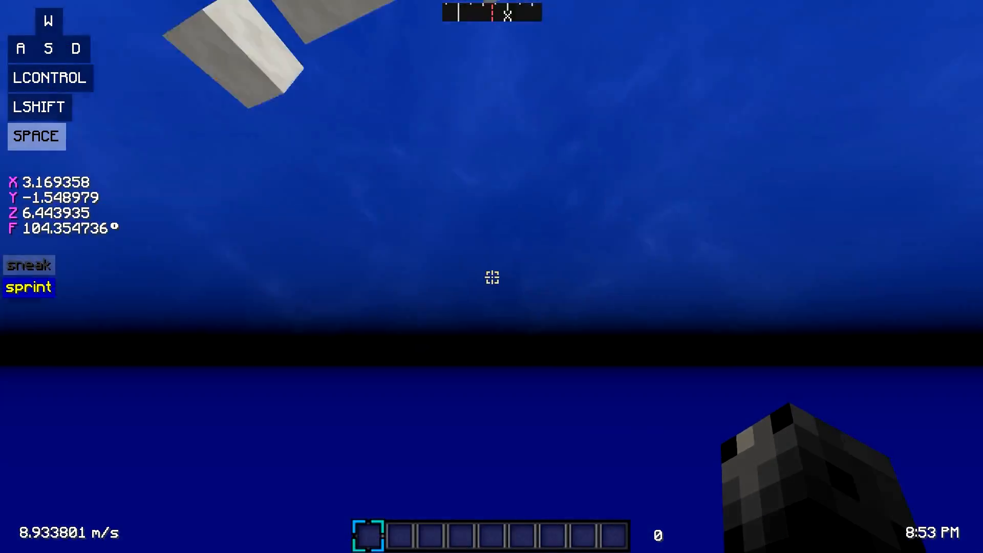